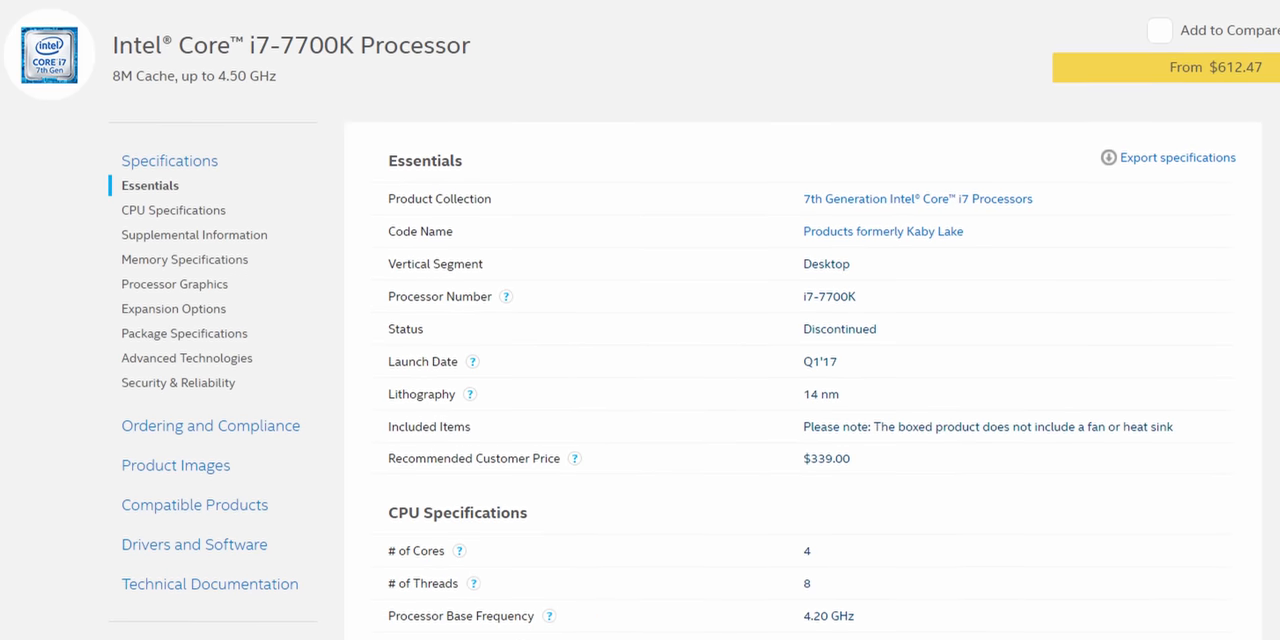
{"action": "scroll", "scroll_direction": "down", "scroll_amount": 3}
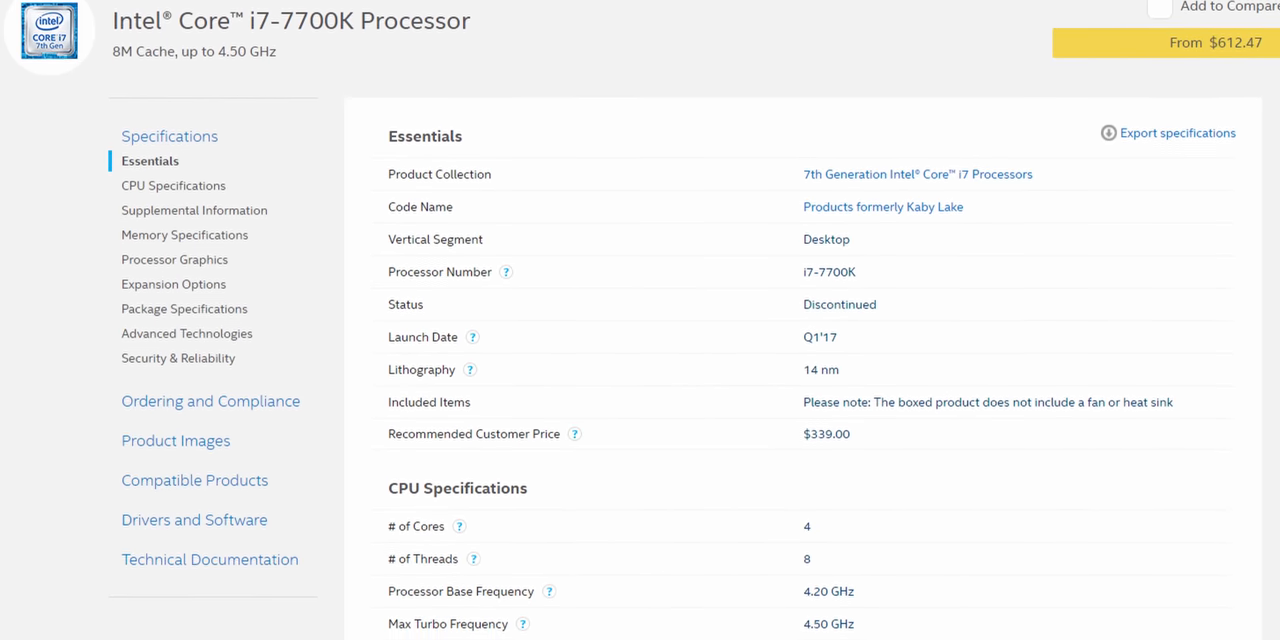